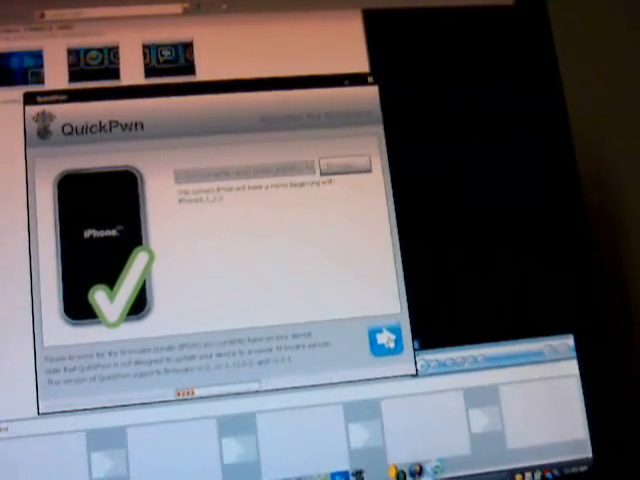
- Accept the validated iPhone firmware file and advance to the jailbreak options
left_click(385, 338)
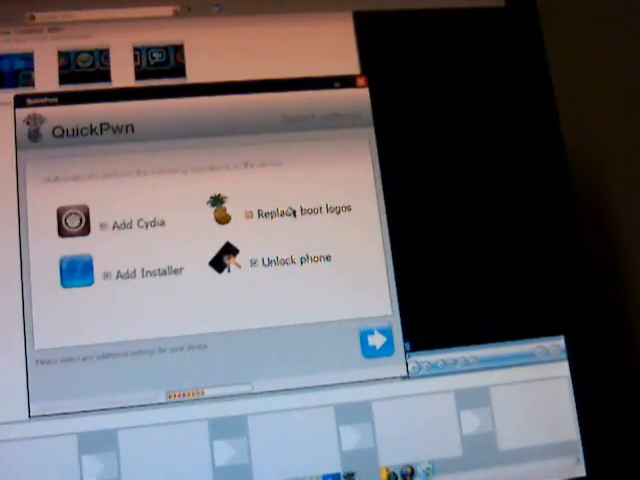
- Keep Add Cydia, Add Installer and Unlock phone on, boot logos off, and continue
left_click(375, 340)
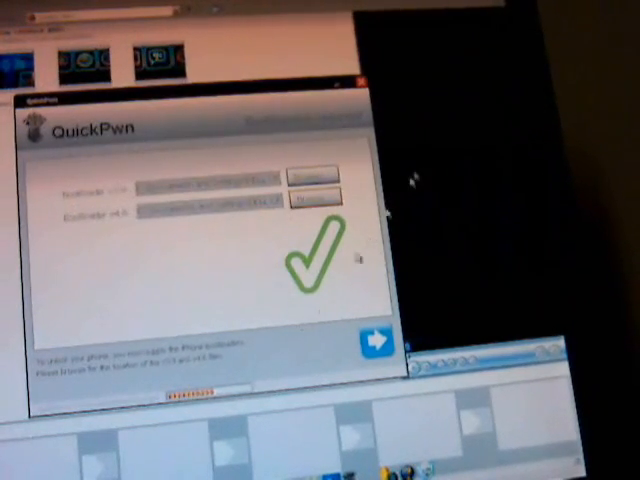
- Advance past the accepted bootloader files to the USB connection screen
left_click(373, 338)
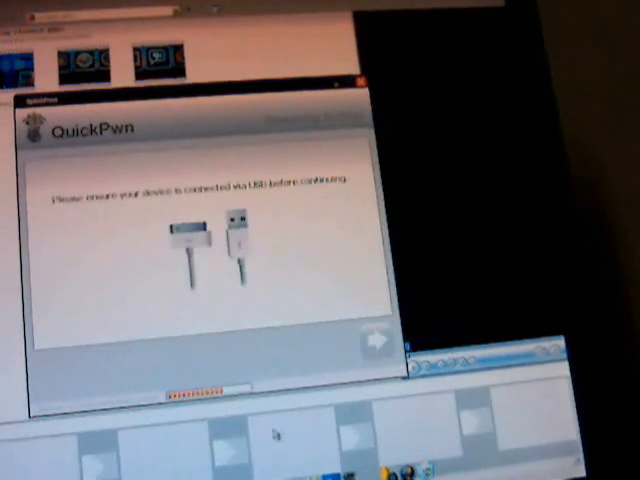